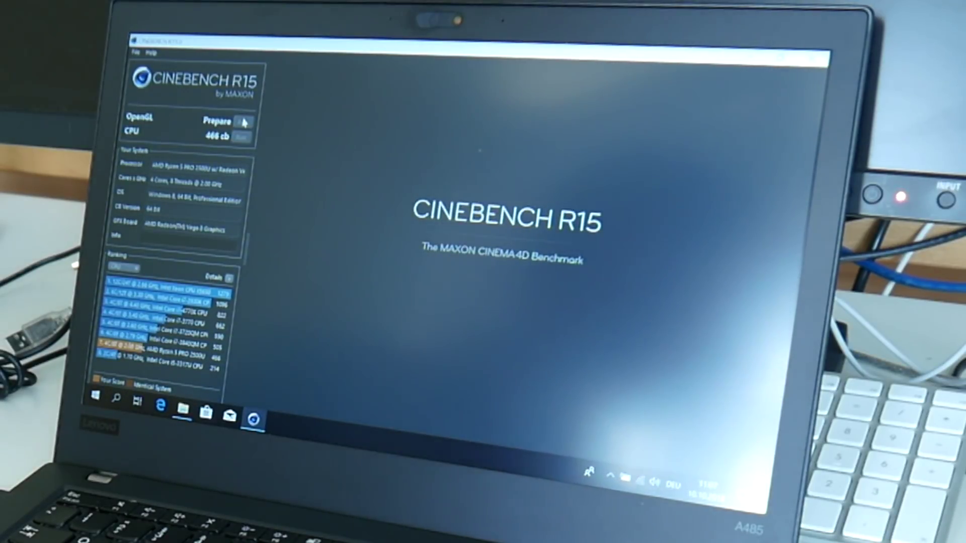
Run the OpenGL benchmark so the car scene starts rendering alongside the 466 cb CPU score.
click(245, 122)
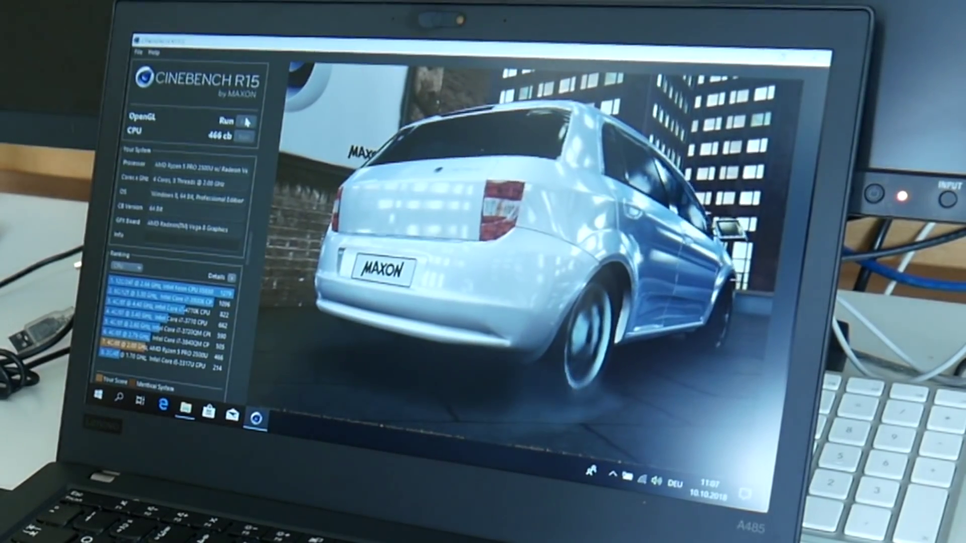